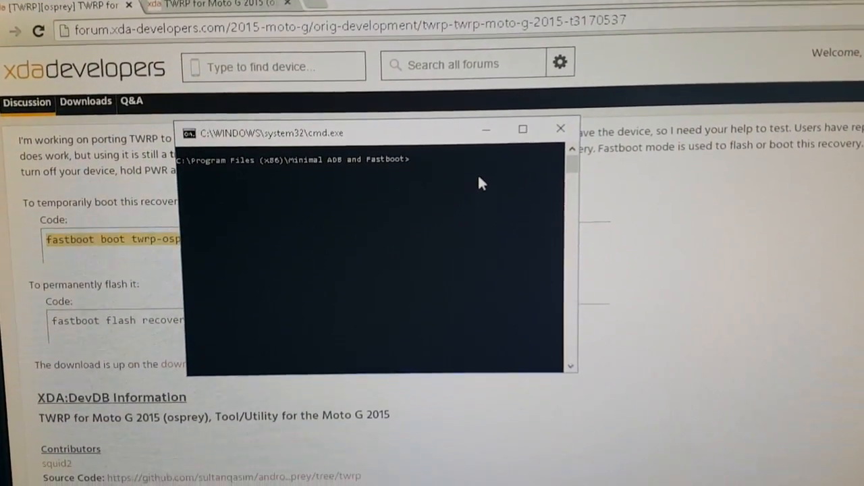
text(fastboot boot twrp-osprey-2.8.7-test1.img)
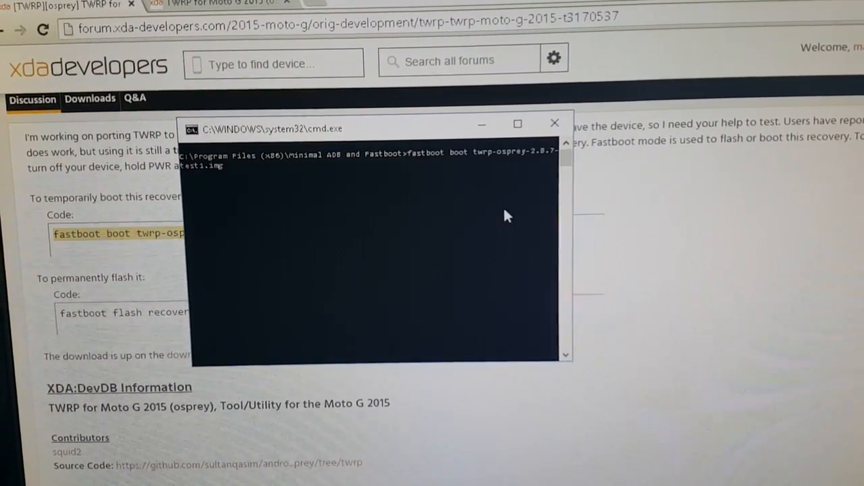